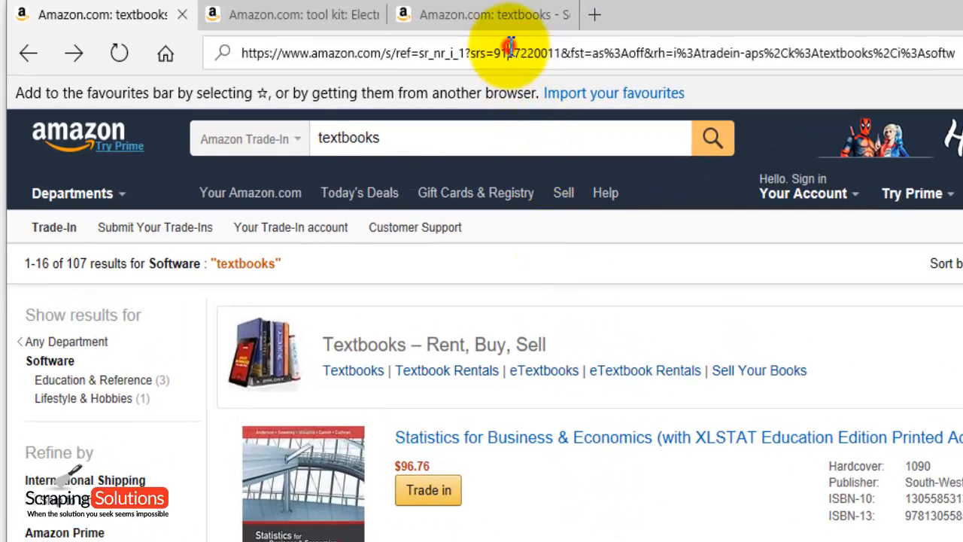
Copy the Amazon Trade-In textbooks results URL from the Edge address bar
click(511, 53)
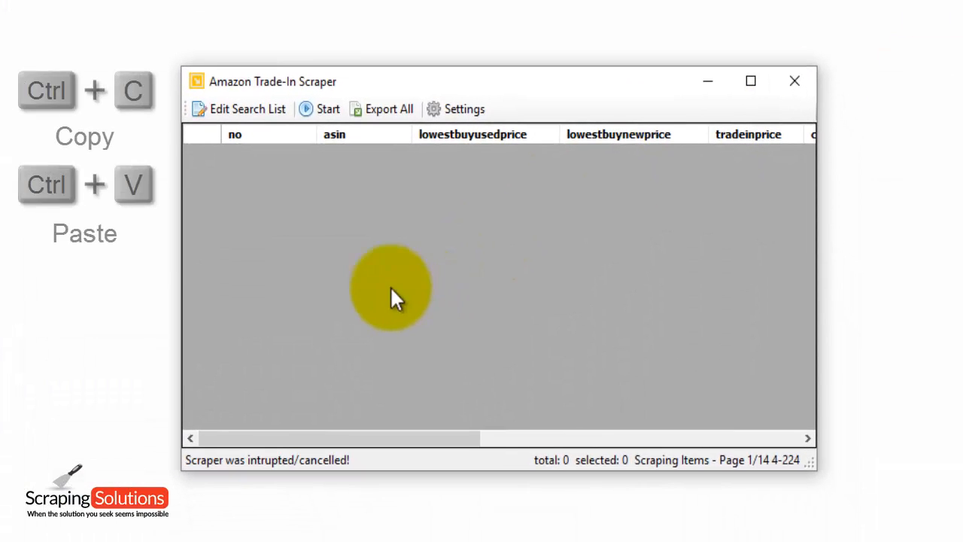
mouse_move(229, 118)
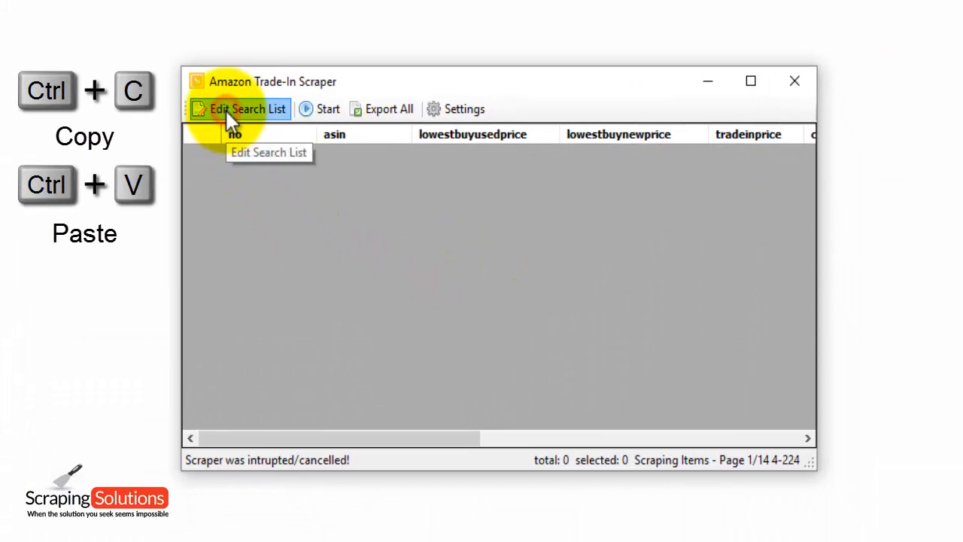
Paste the Amazon search URL into the search list and save it with OK
click(247, 108)
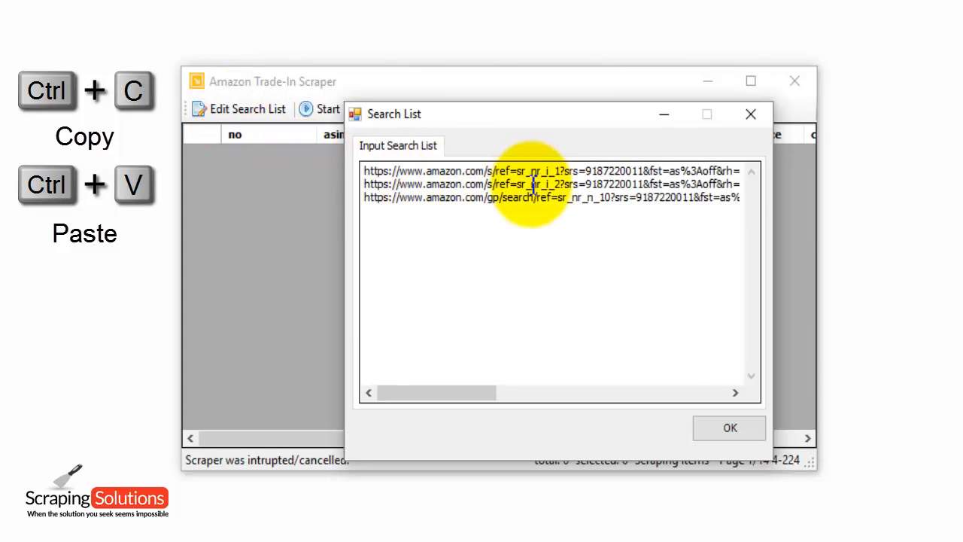
mouse_move(526, 232)
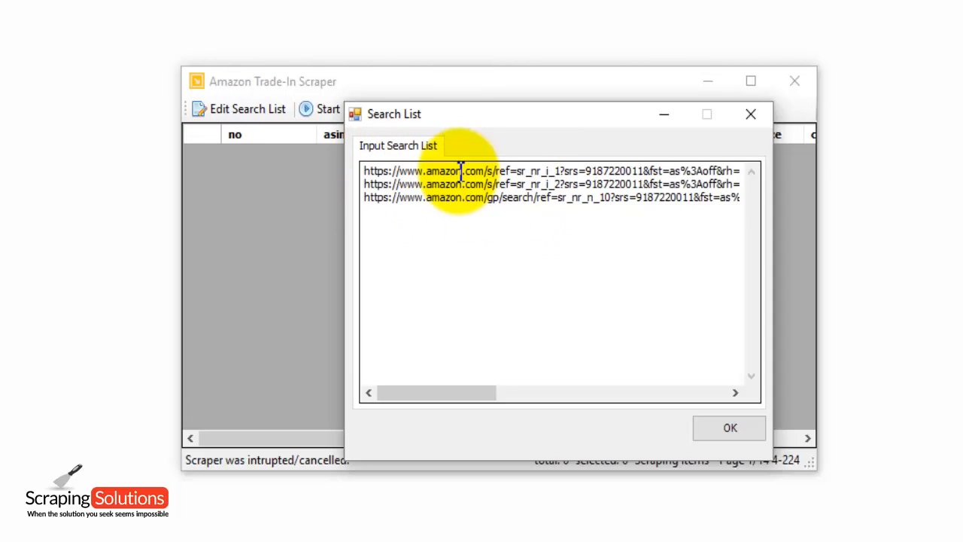
mouse_move(410, 232)
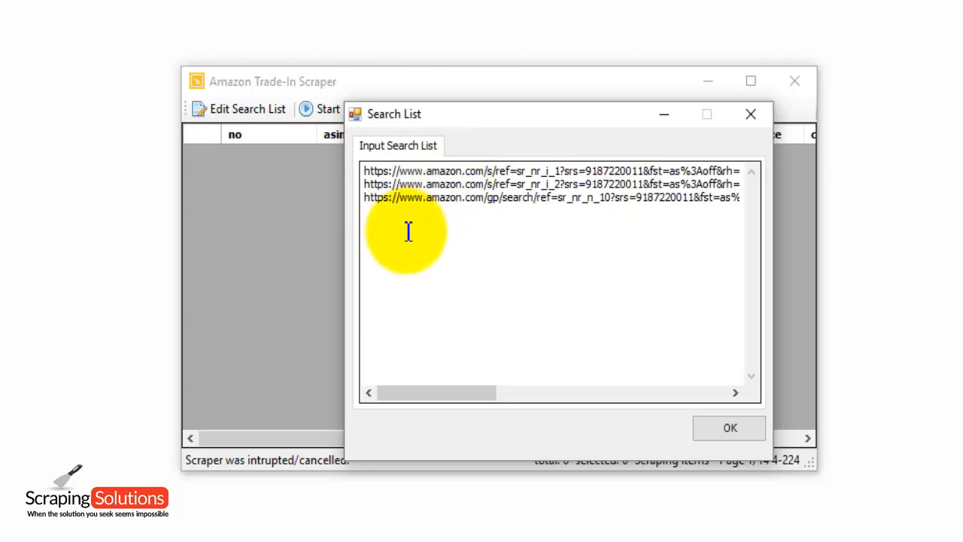
mouse_move(536, 242)
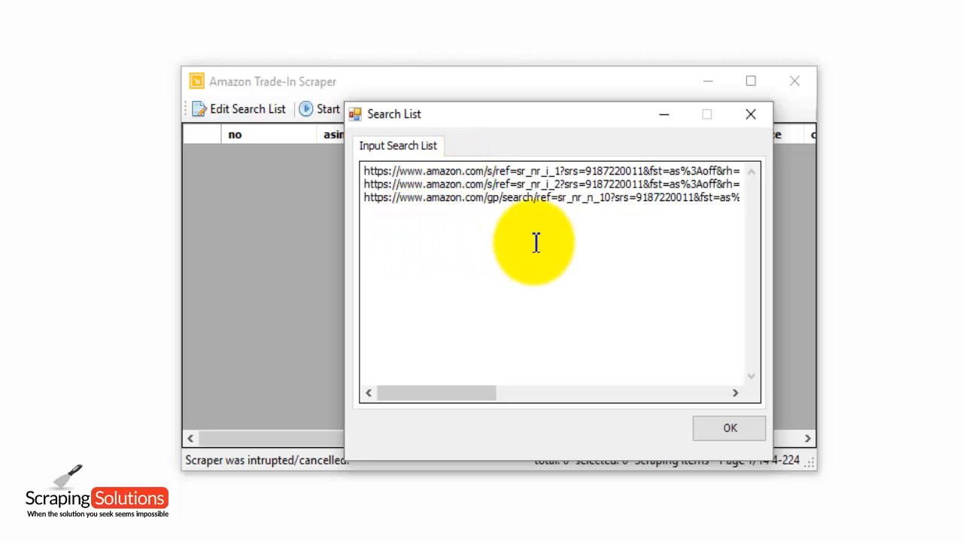
mouse_move(728, 427)
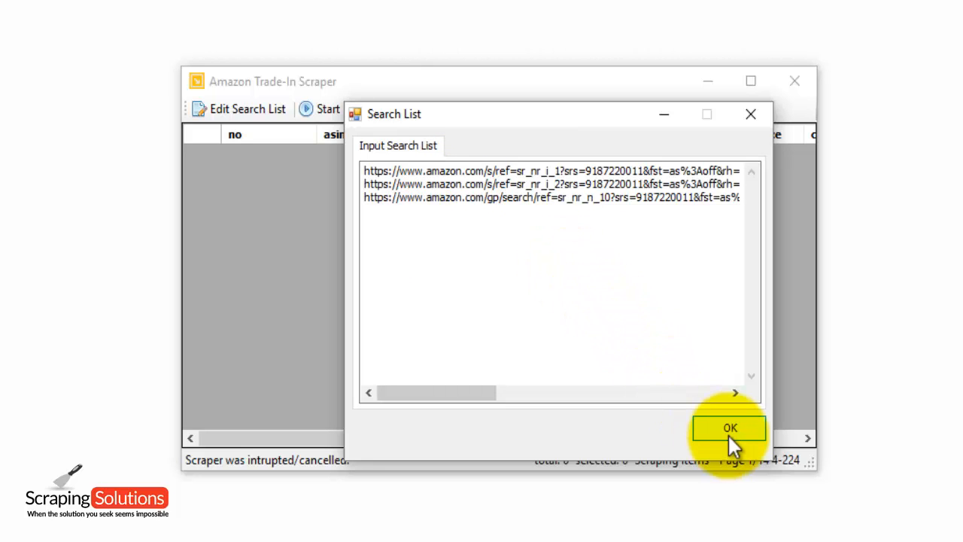
click(728, 428)
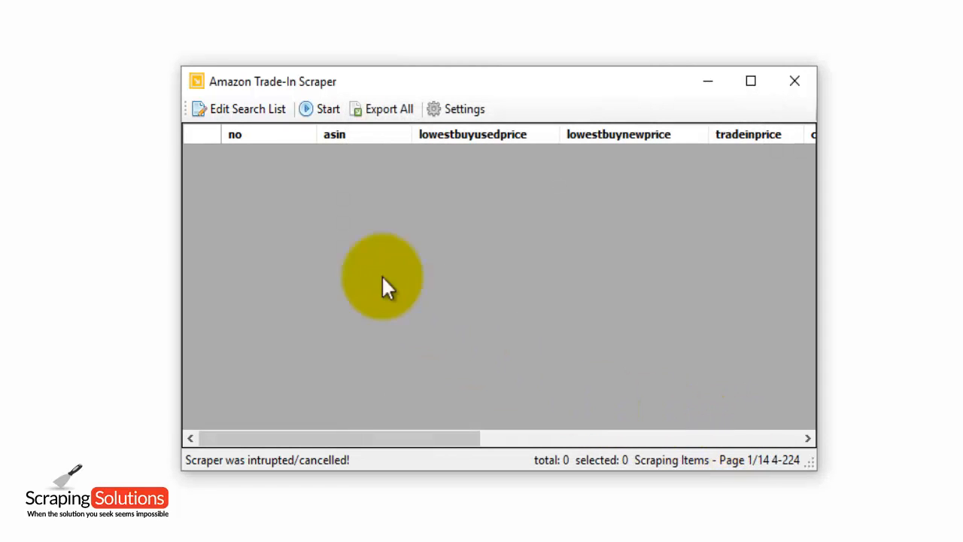
Run the scrape until 48 textbooks are listed, then stop it and dismiss the interrupted message
click(319, 108)
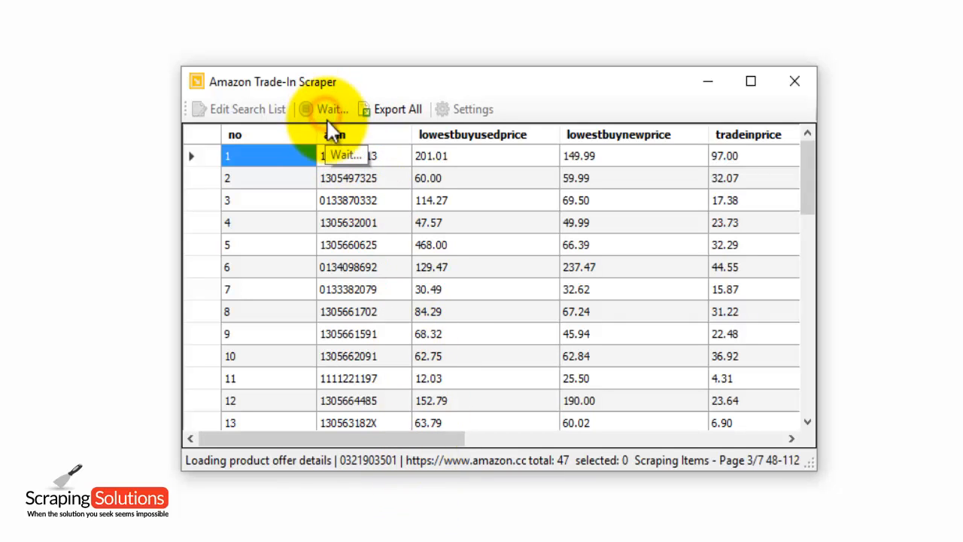
click(328, 108)
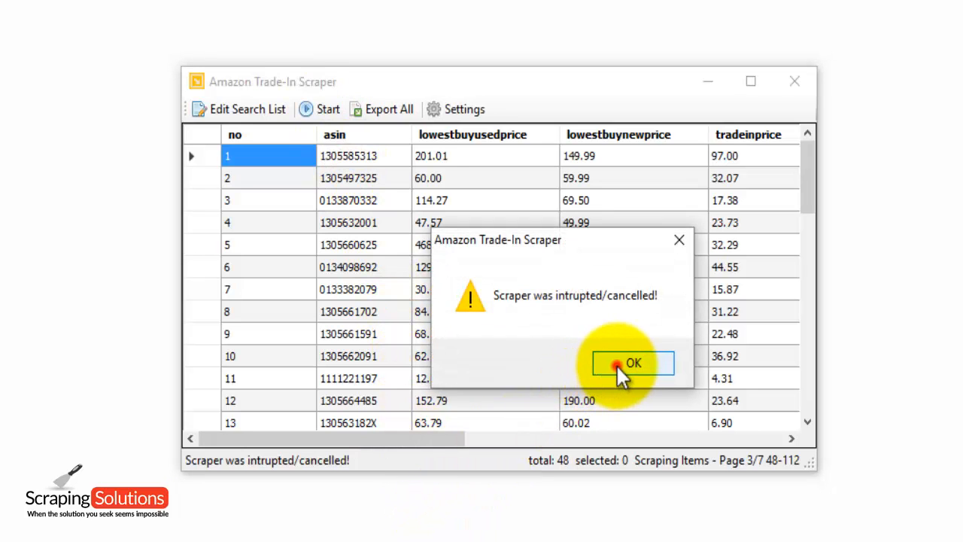
click(632, 363)
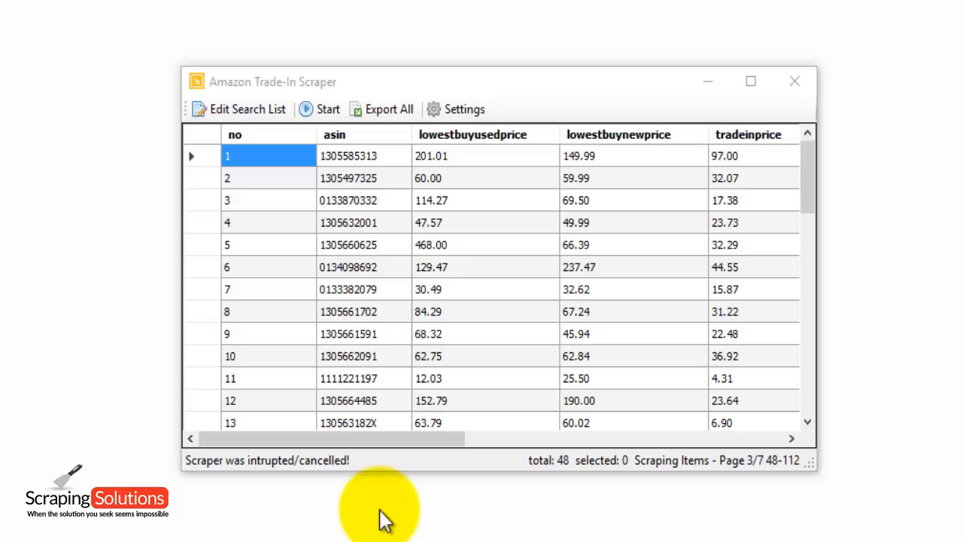
mouse_move(388, 358)
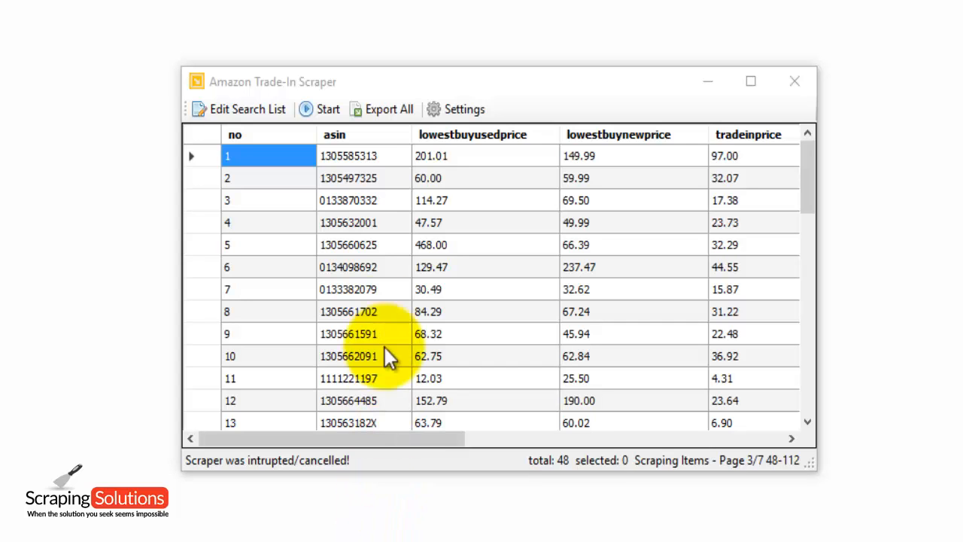
mouse_move(439, 274)
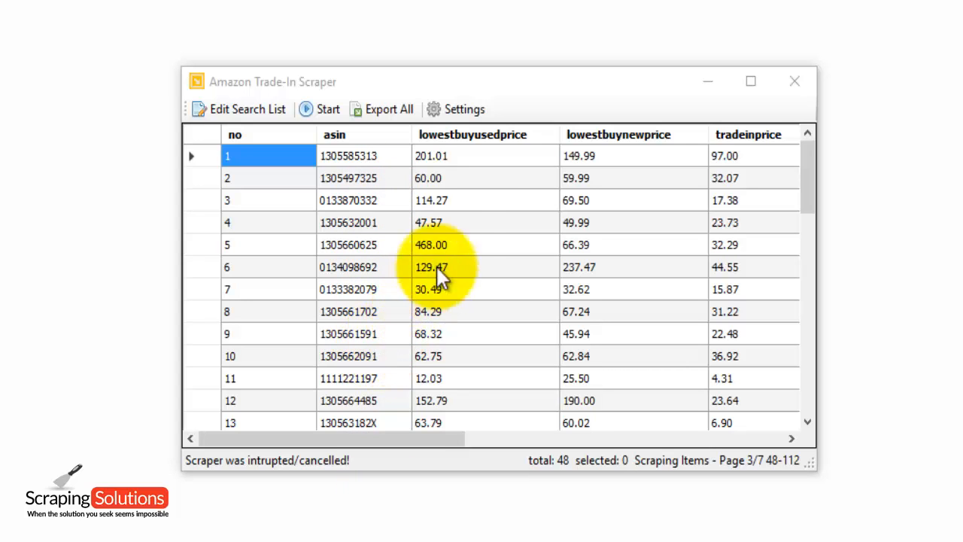
mouse_move(569, 253)
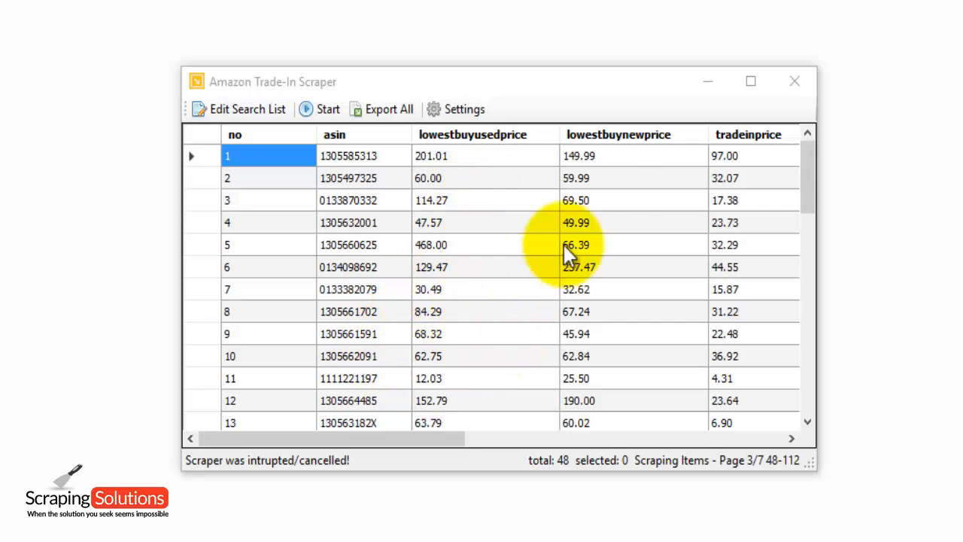
mouse_move(636, 334)
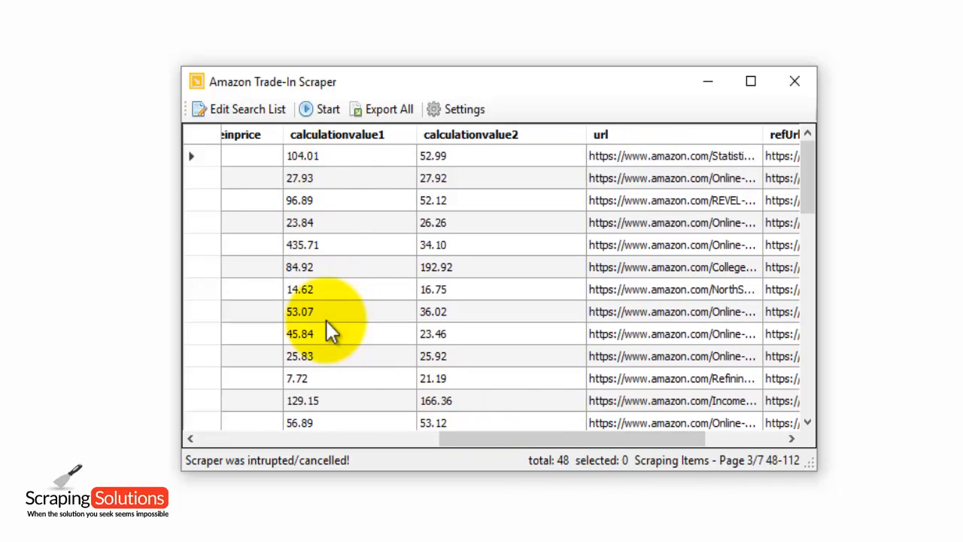
mouse_move(482, 188)
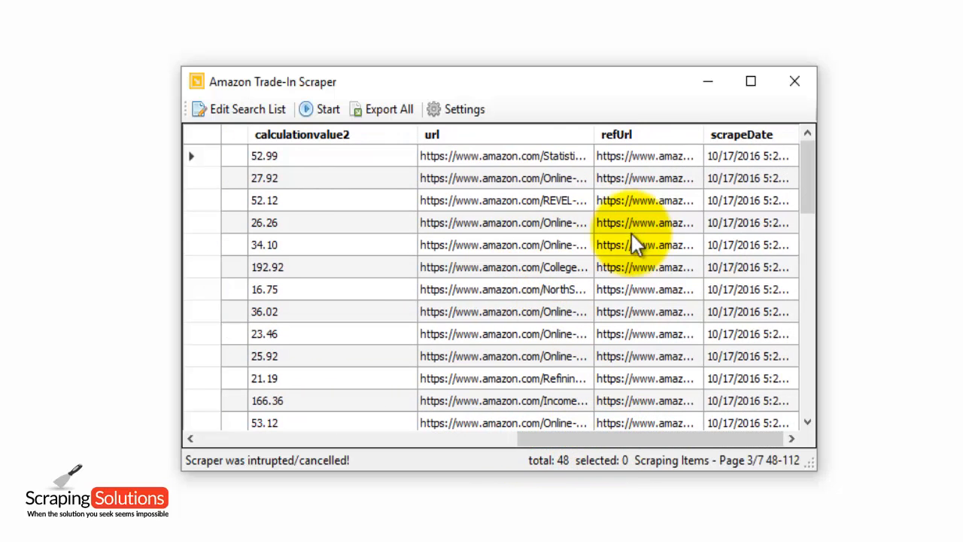
mouse_move(745, 244)
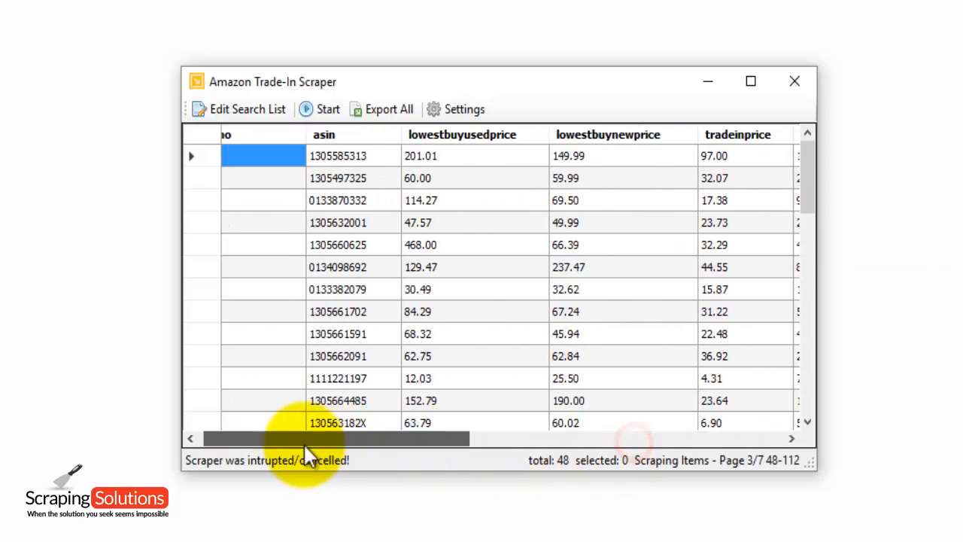
scroll(left, 3)
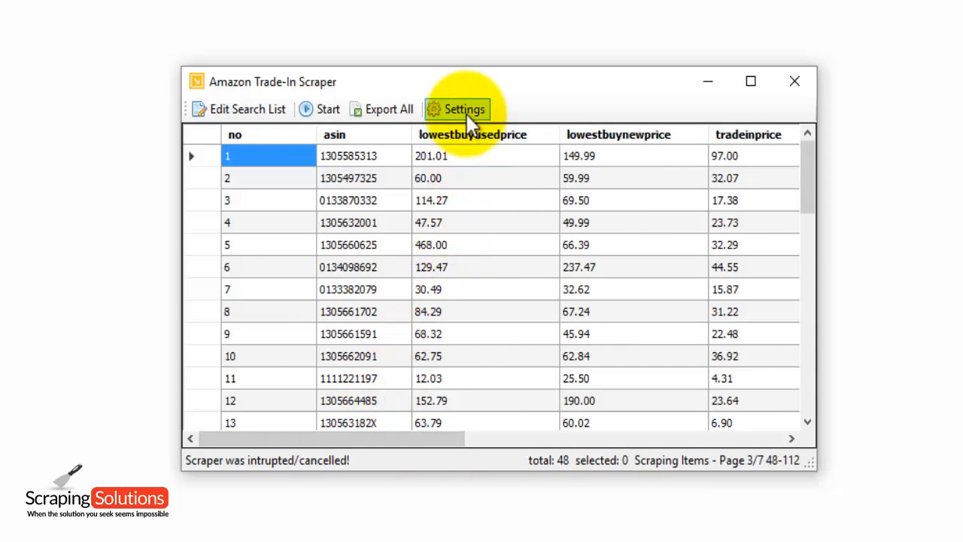
Confirm the Used Filter has only Good ticked and close Settings with OK
click(463, 108)
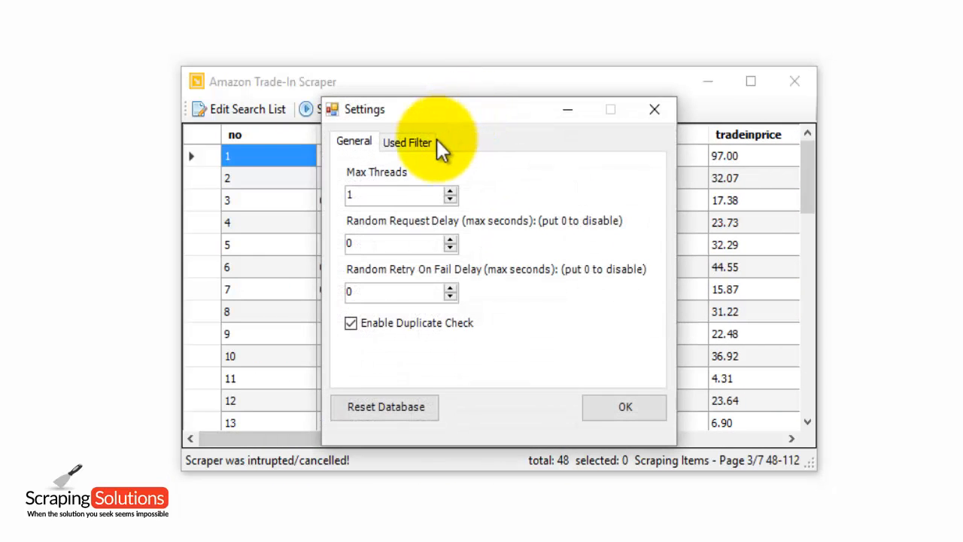
click(408, 142)
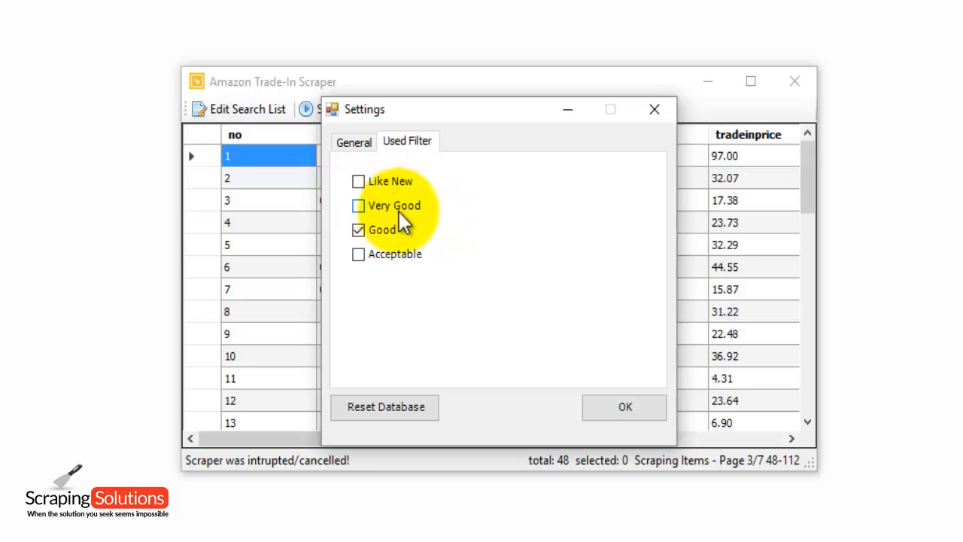
mouse_move(590, 394)
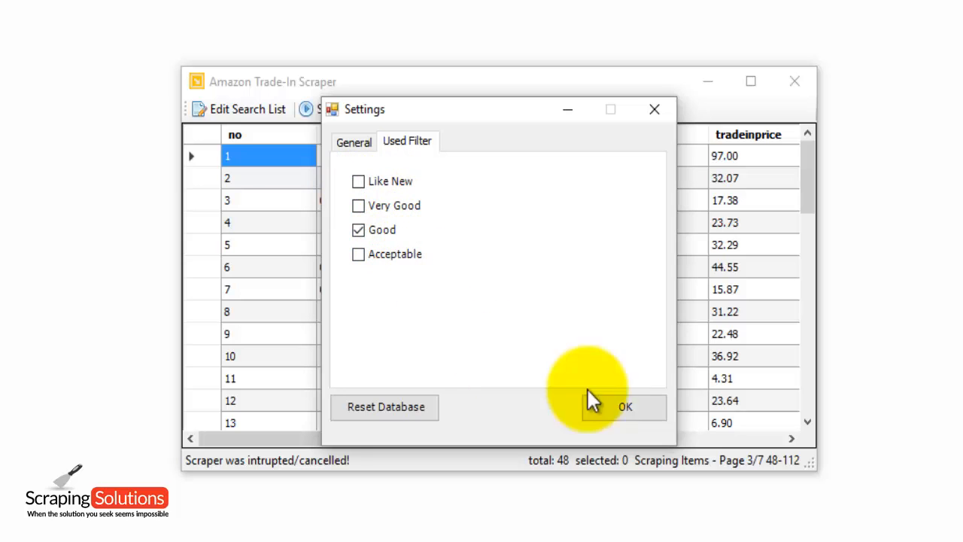
click(625, 406)
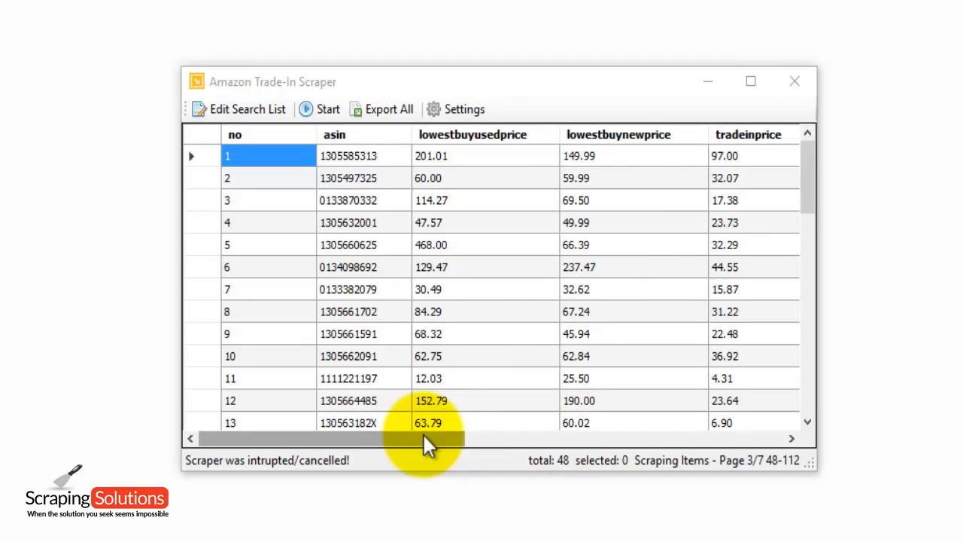
mouse_move(433, 379)
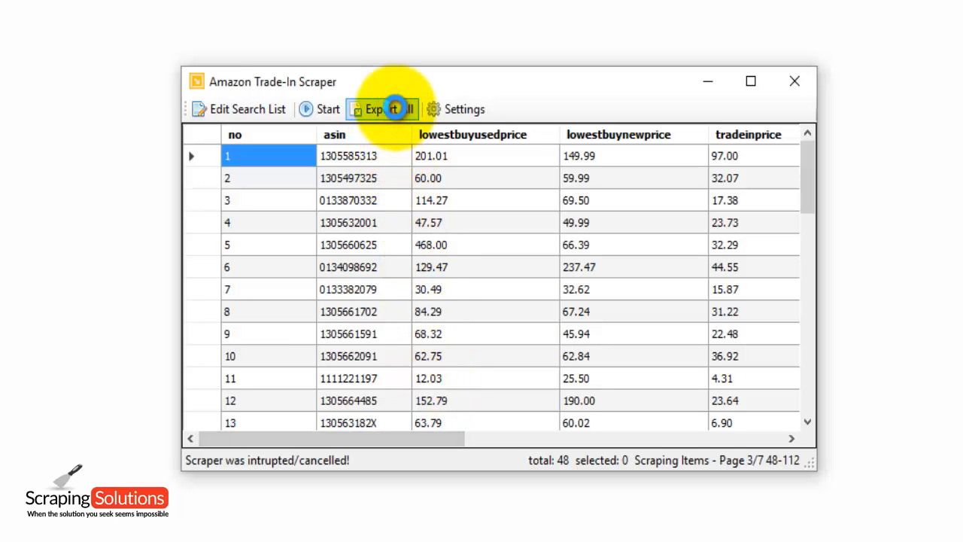
Export all 48 rows to 'Amazon Products' as an Excel File (*.xlsx) on the Desktop
click(380, 108)
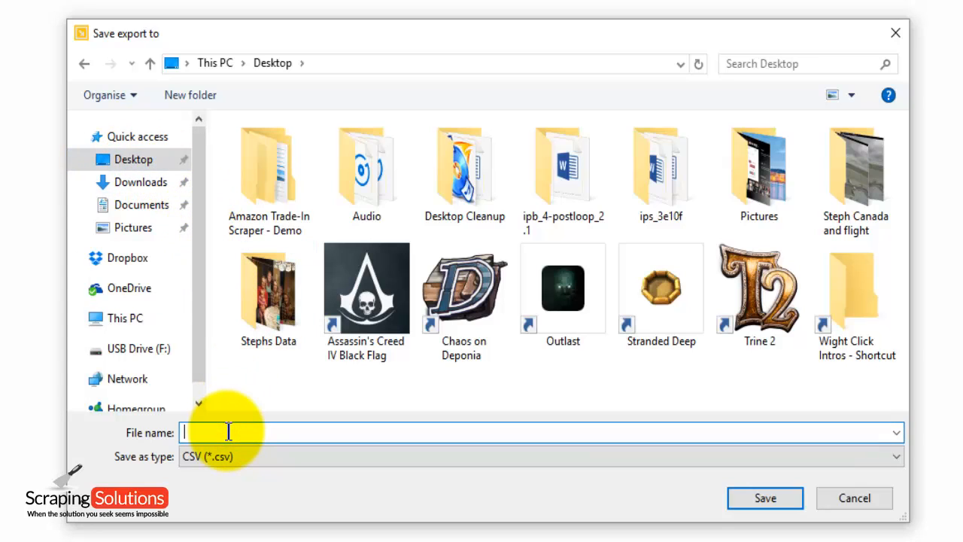
text(Amazon Products)
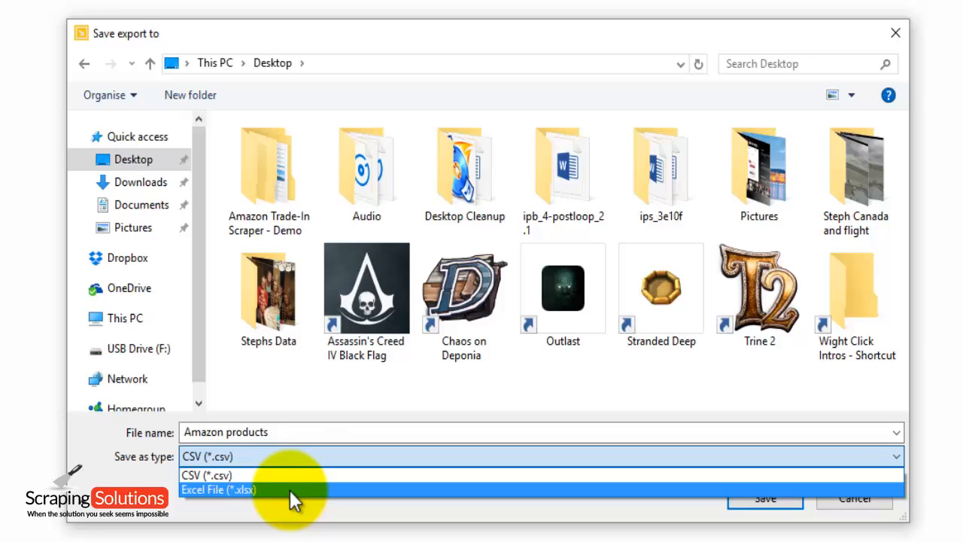
click(220, 491)
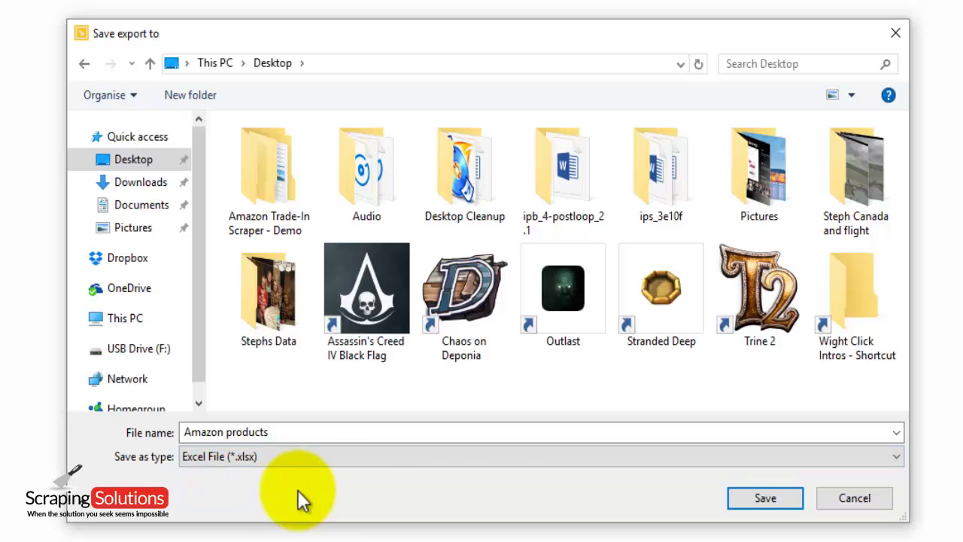
click(765, 497)
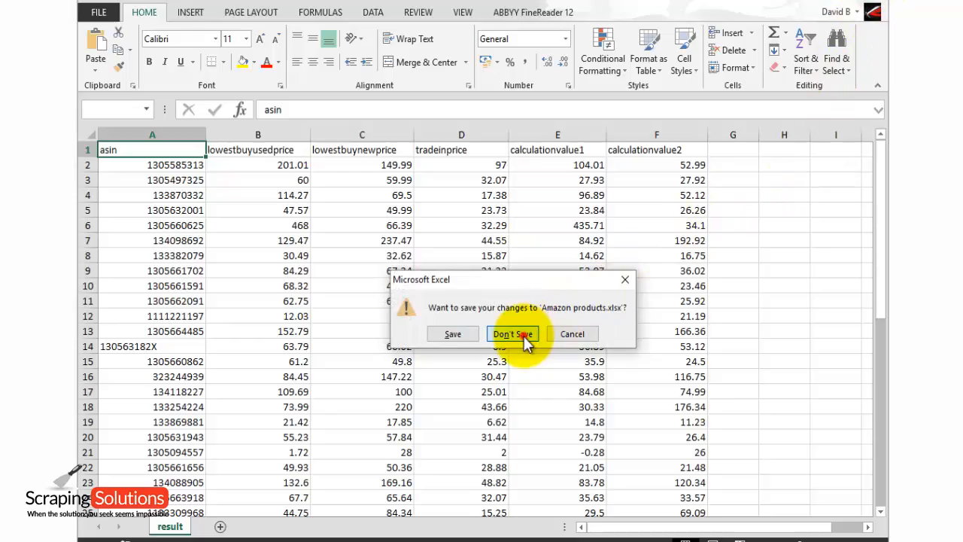
Close the Amazon products workbook choosing Don't Save
click(513, 334)
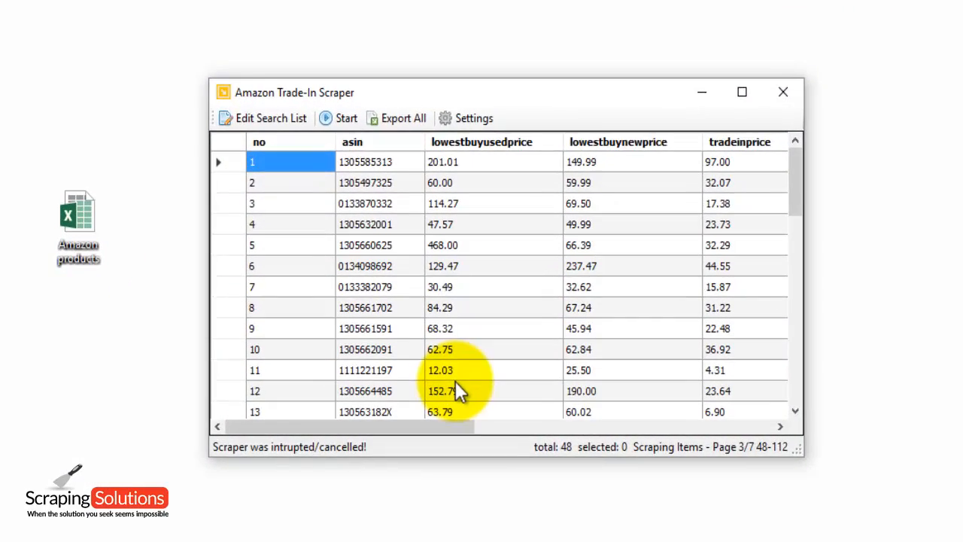
Raise the Random Retry On Fail Delay to 3 seconds on the General tab and apply with OK
click(465, 117)
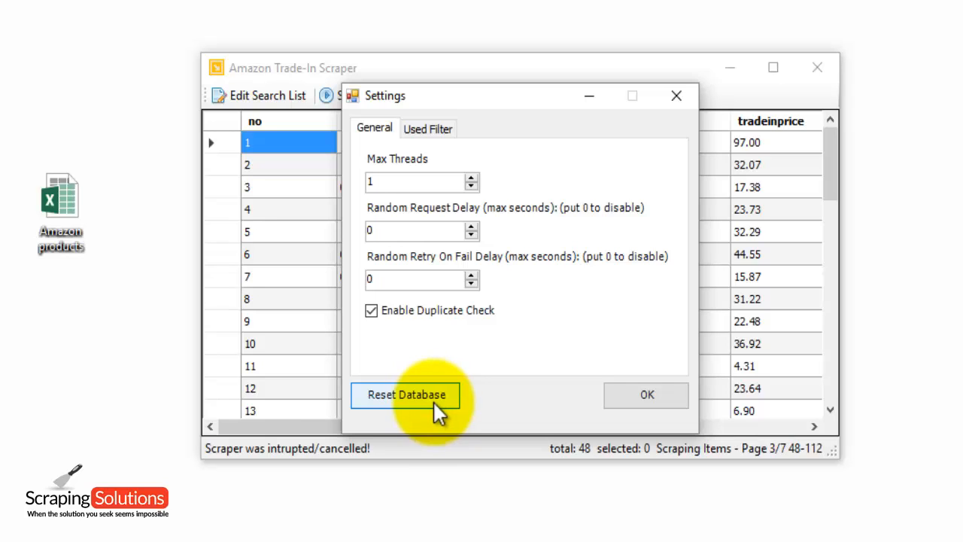
mouse_move(490, 218)
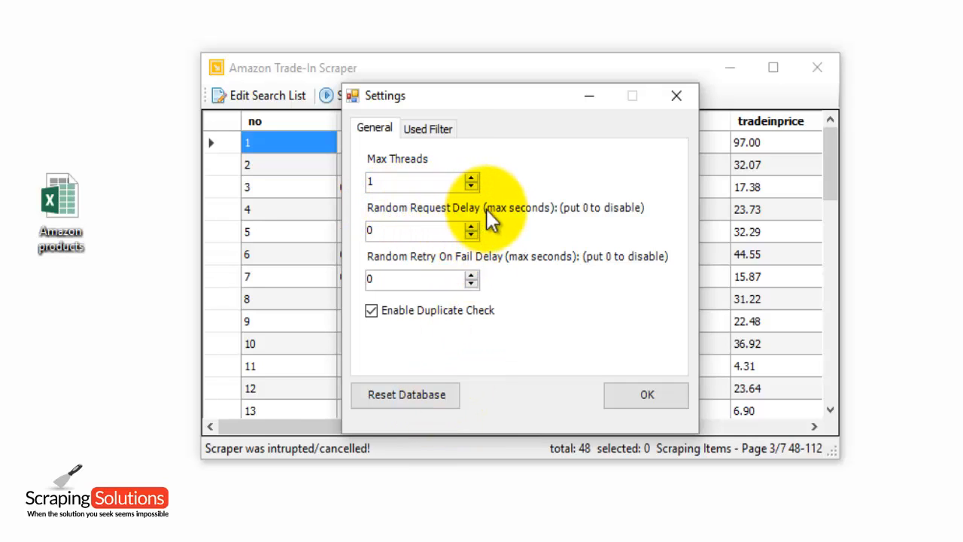
mouse_move(494, 228)
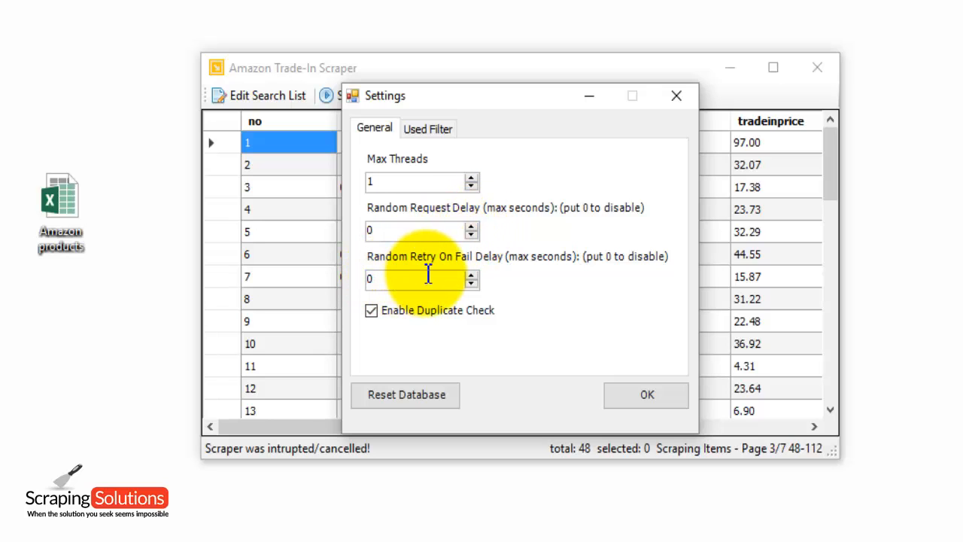
mouse_move(425, 279)
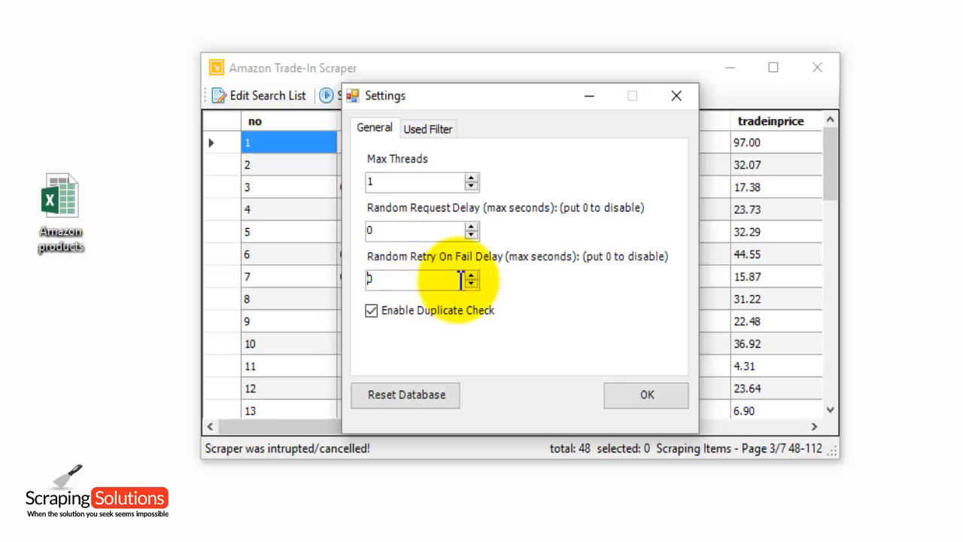
click(473, 274)
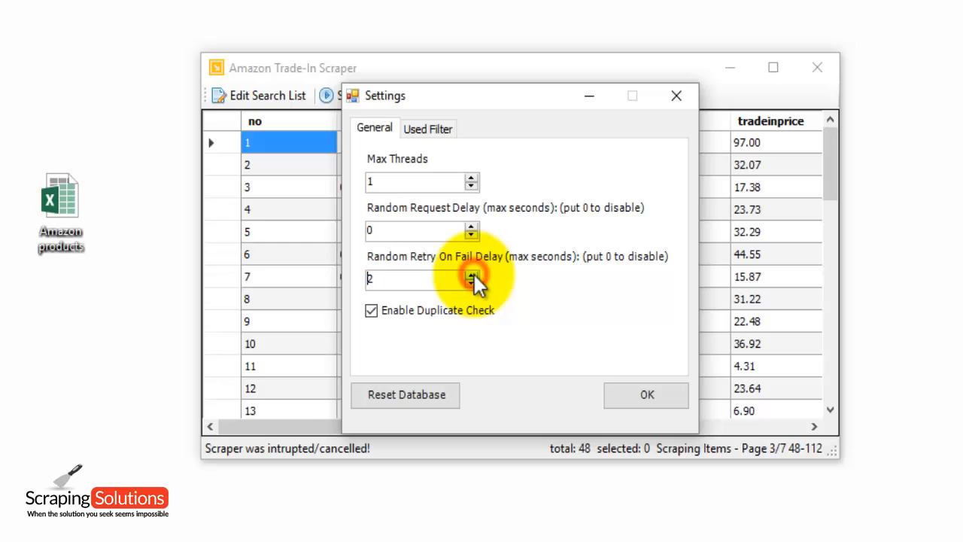
click(472, 272)
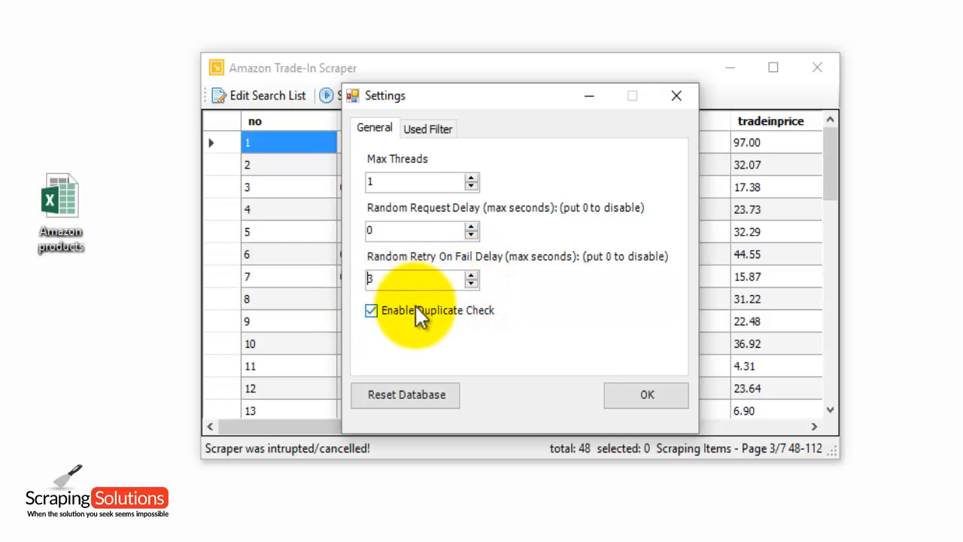
mouse_move(452, 331)
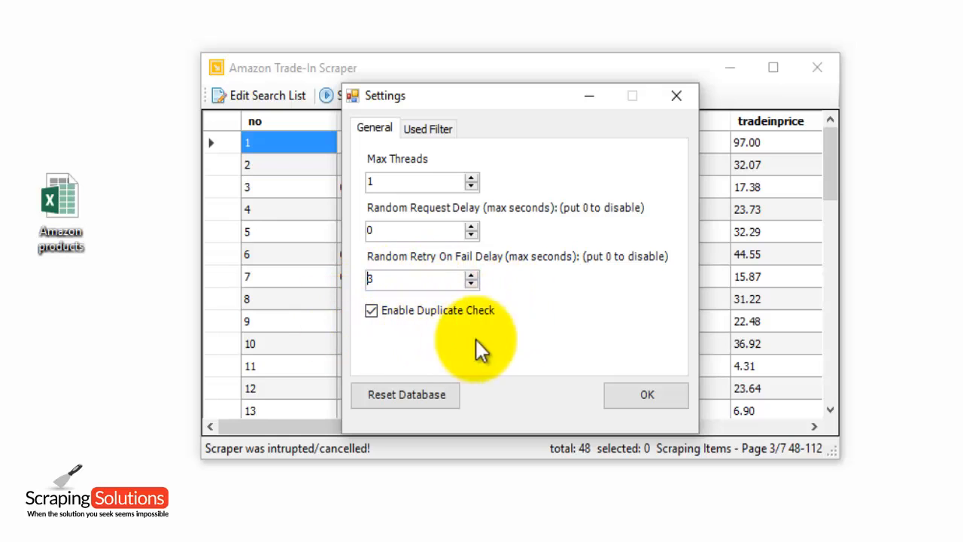
mouse_move(452, 346)
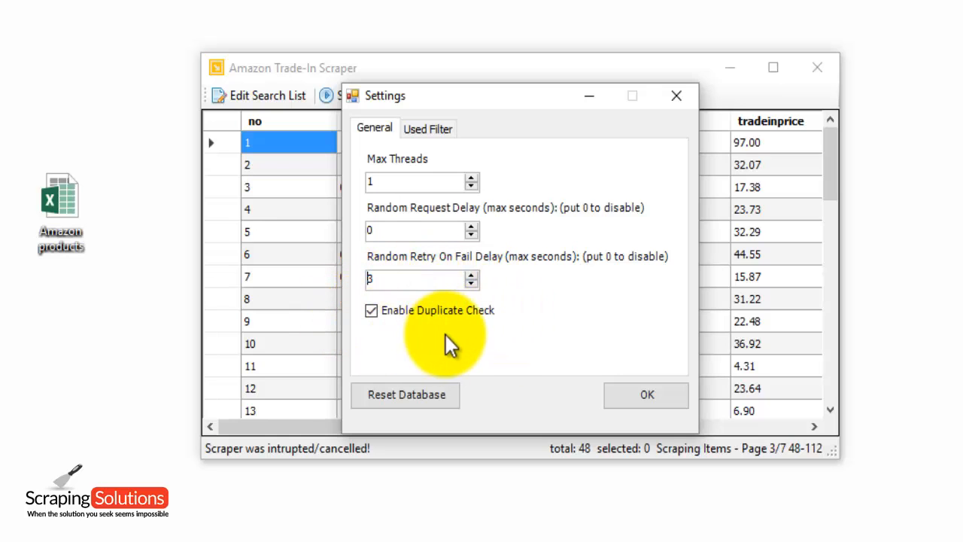
click(646, 394)
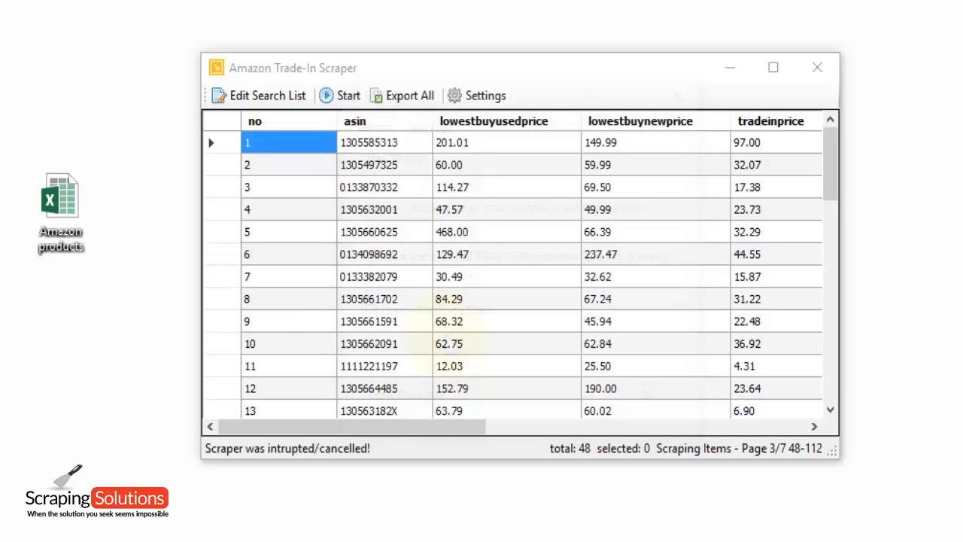